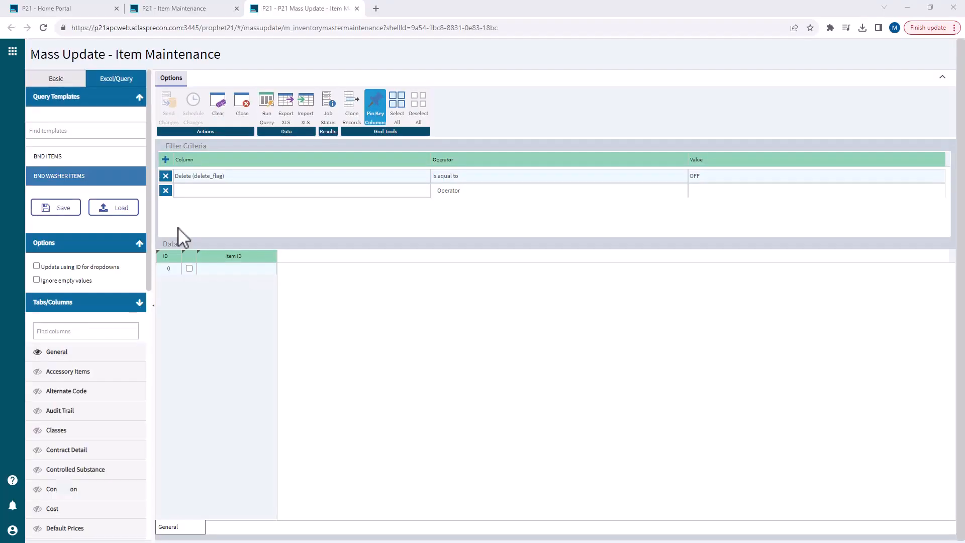
Step: Load the BND WASHER ITEMS template, expand General columns, run the query, and export to XLS
left_click(60, 176)
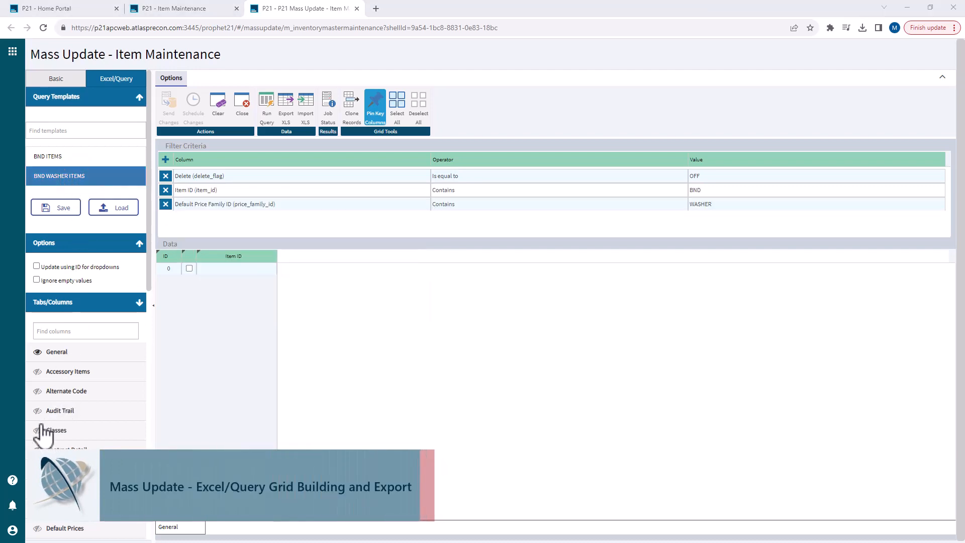
left_click(57, 430)
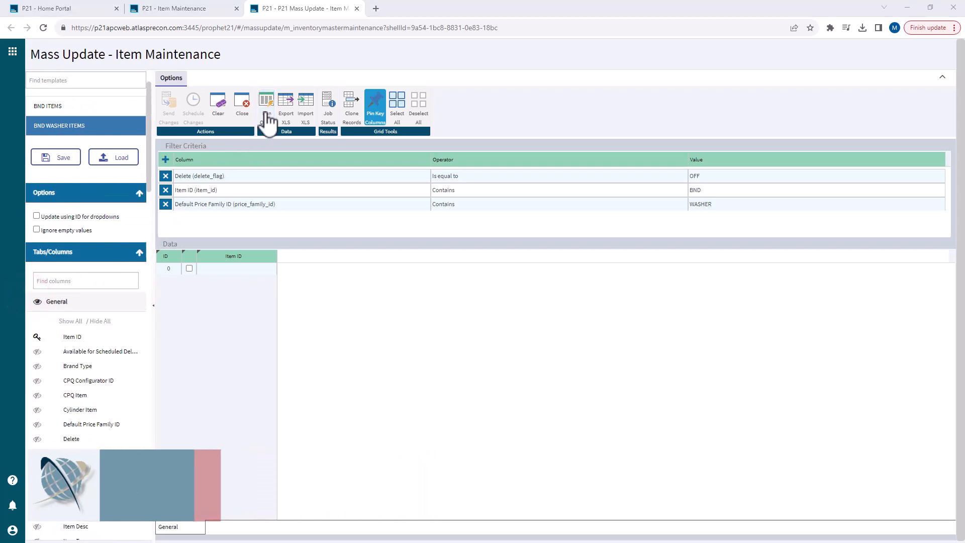
left_click(266, 102)
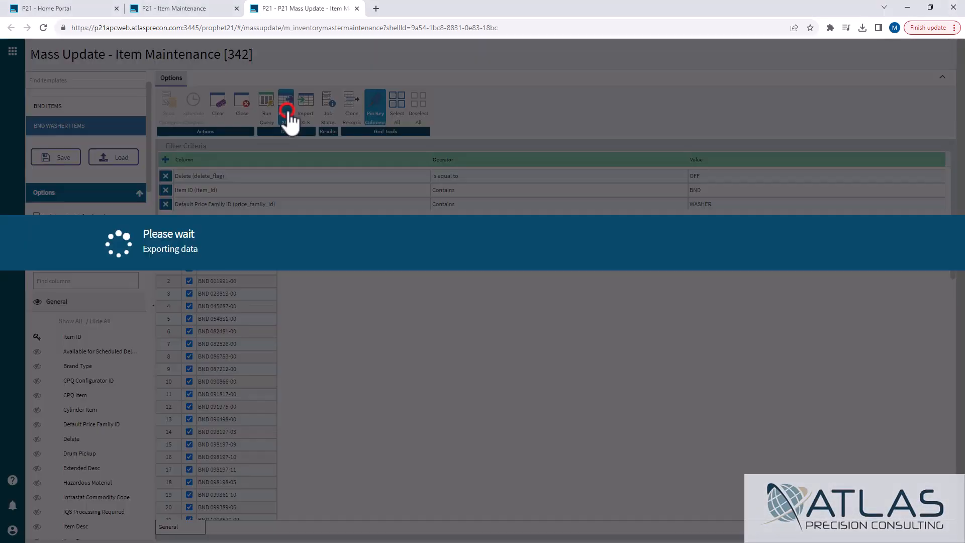
left_click(286, 105)
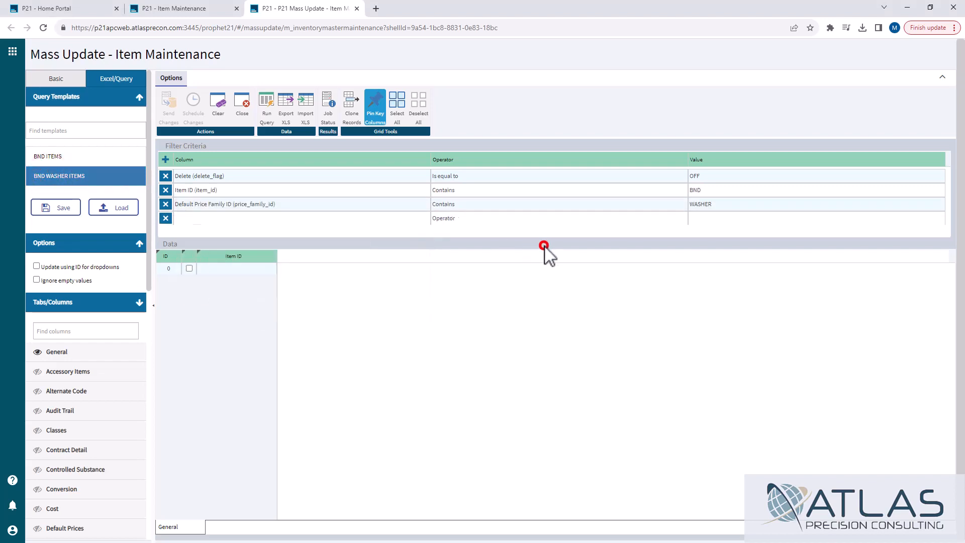
mouse_move(283, 209)
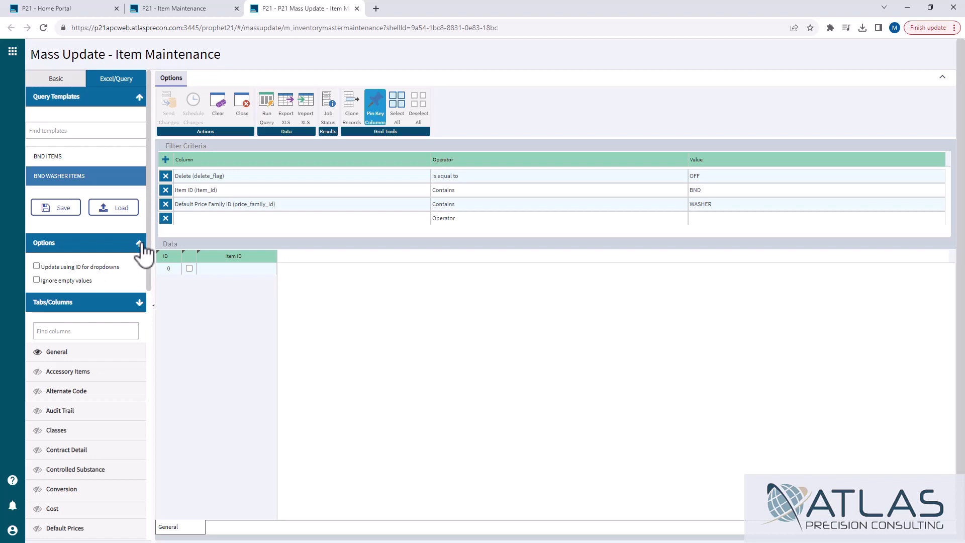
Step: Collapse Options, search columns for 'stan', and make Standard Cost visible
left_click(139, 243)
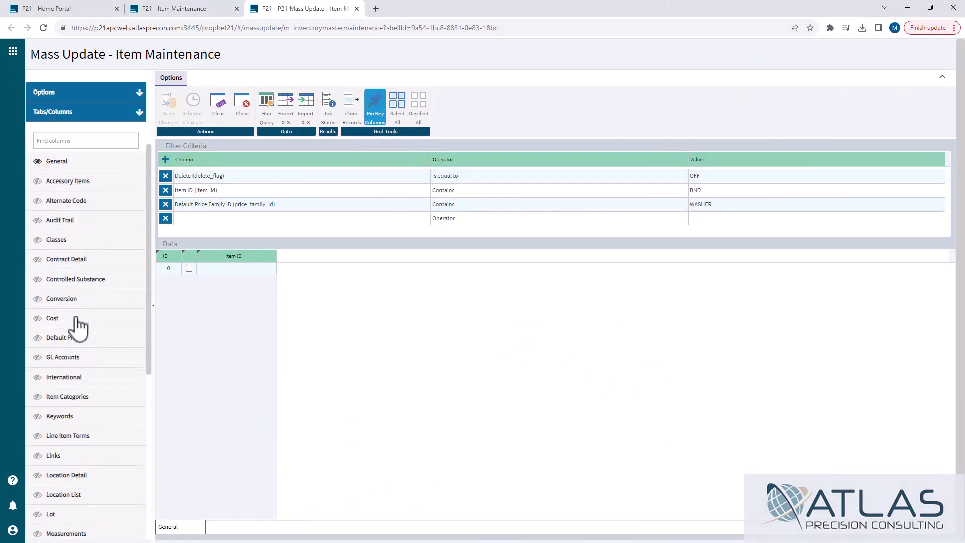
left_click(116, 79)
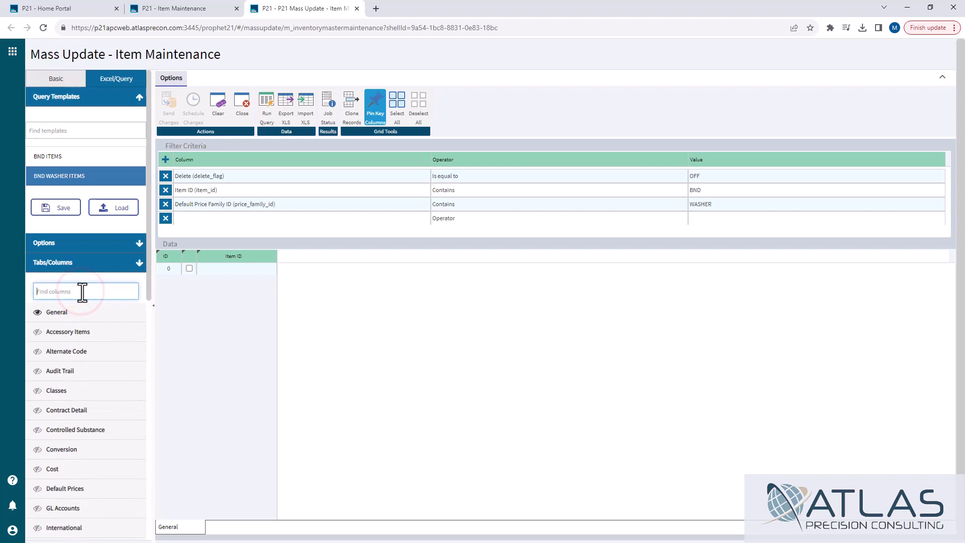
type("stan")
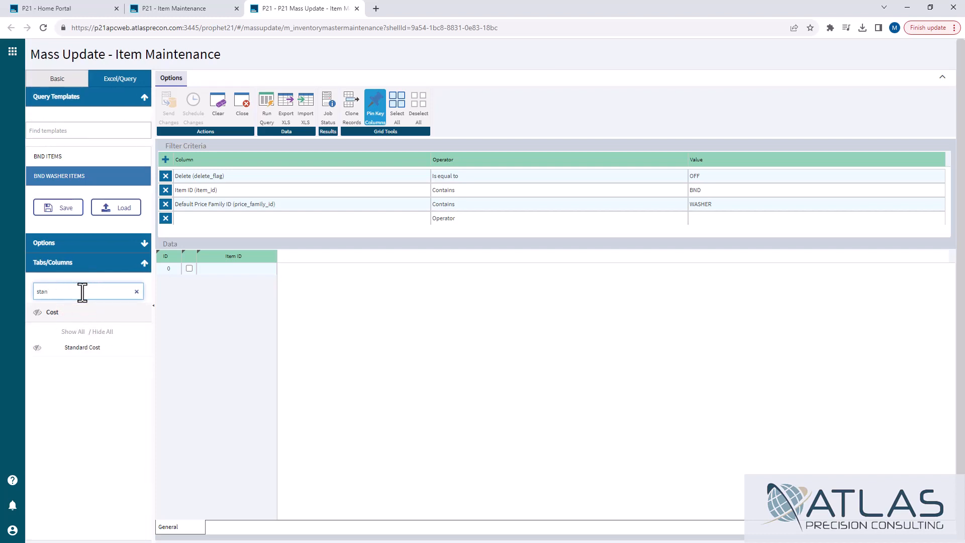
mouse_move(83, 302)
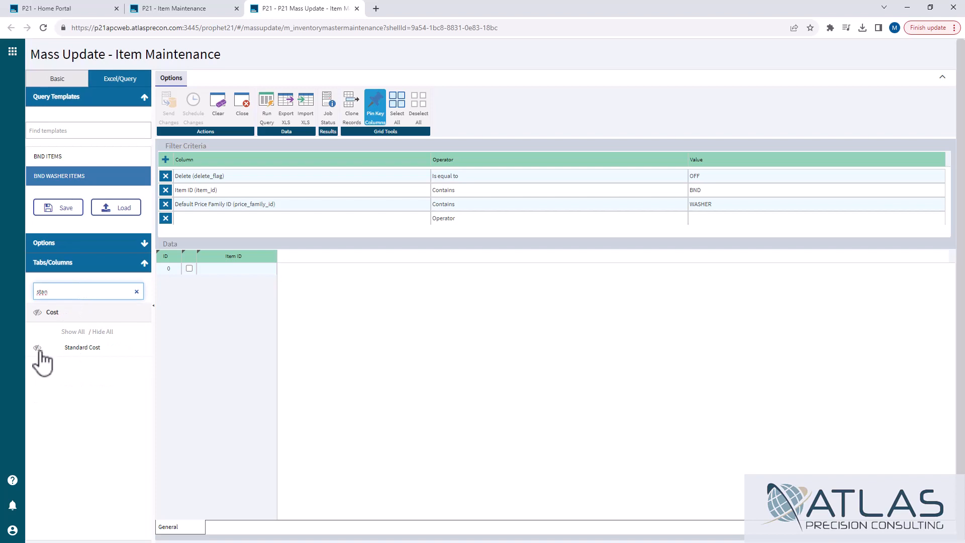
left_click(37, 348)
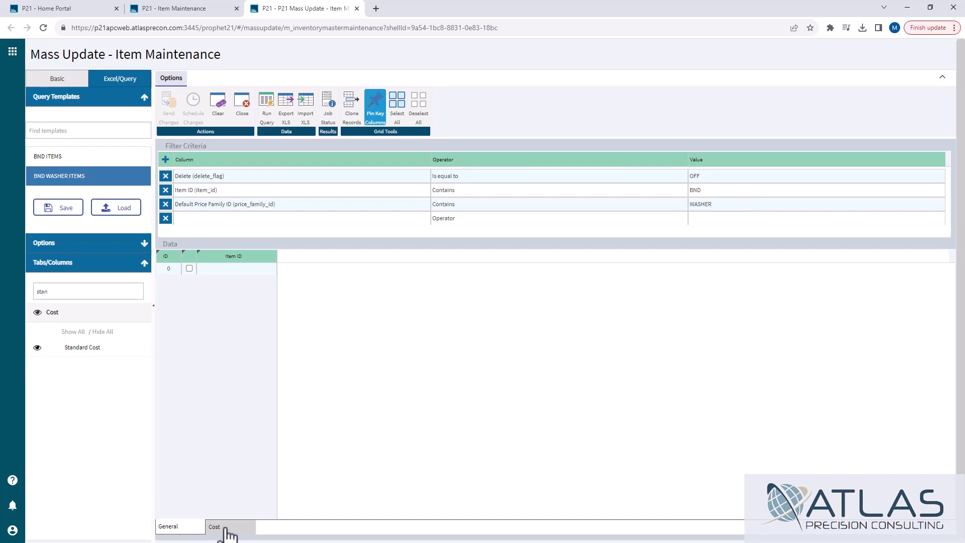
left_click(36, 347)
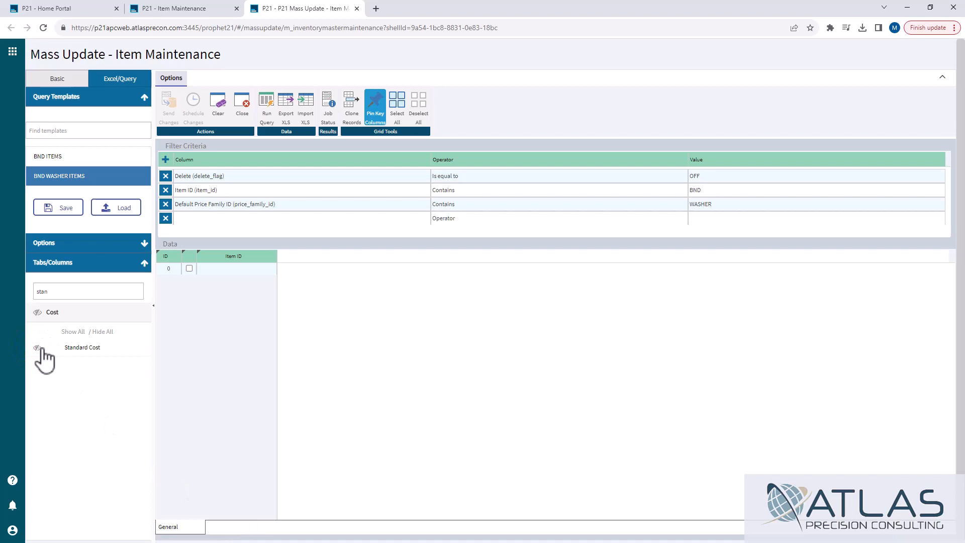
left_click(36, 348)
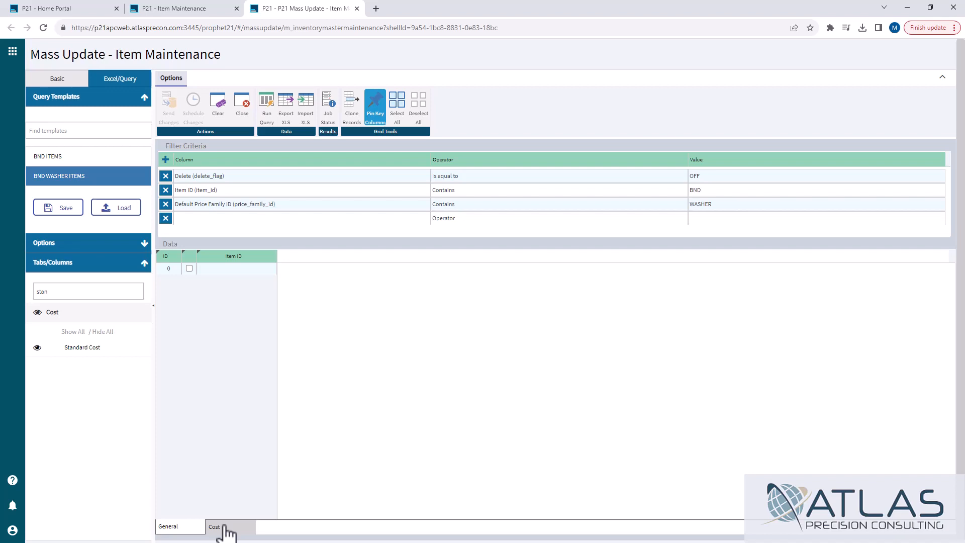
mouse_move(227, 531)
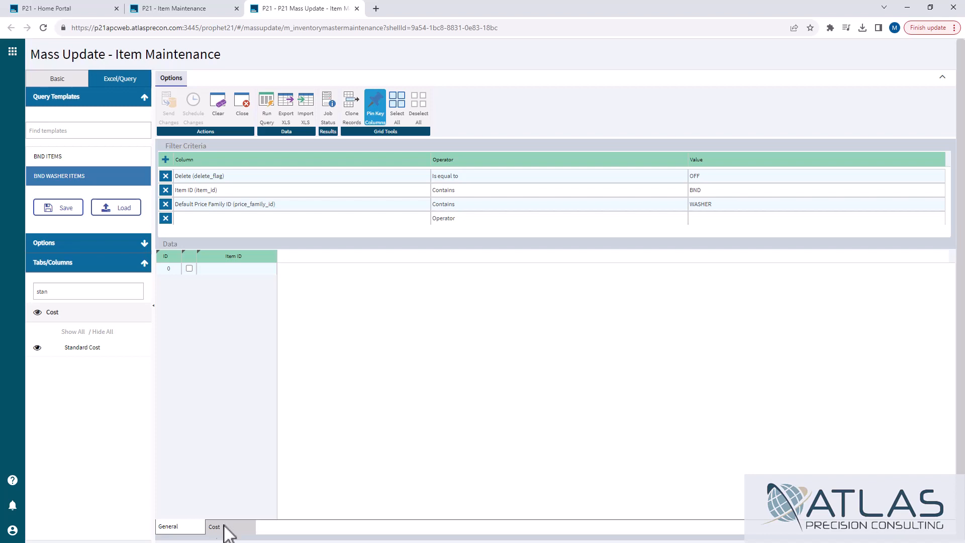
Step: Search 'item' and 'price' to show the Item Desc and Default Price Family ID columns
left_click(80, 291)
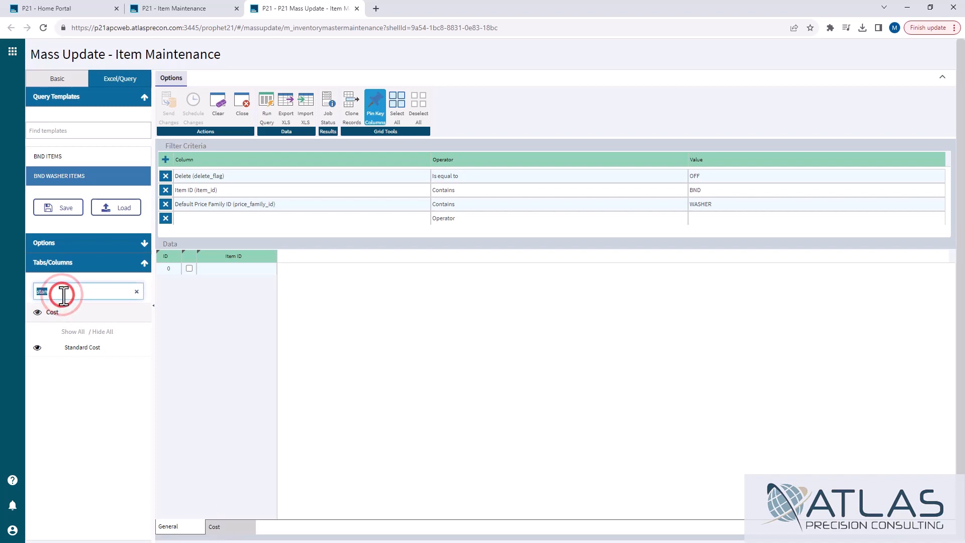
type("item")
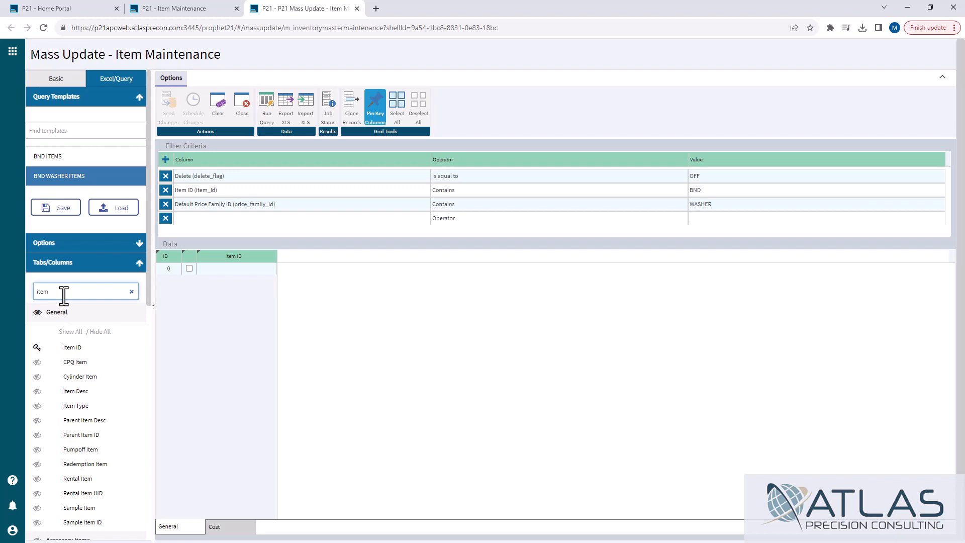
left_click(37, 391)
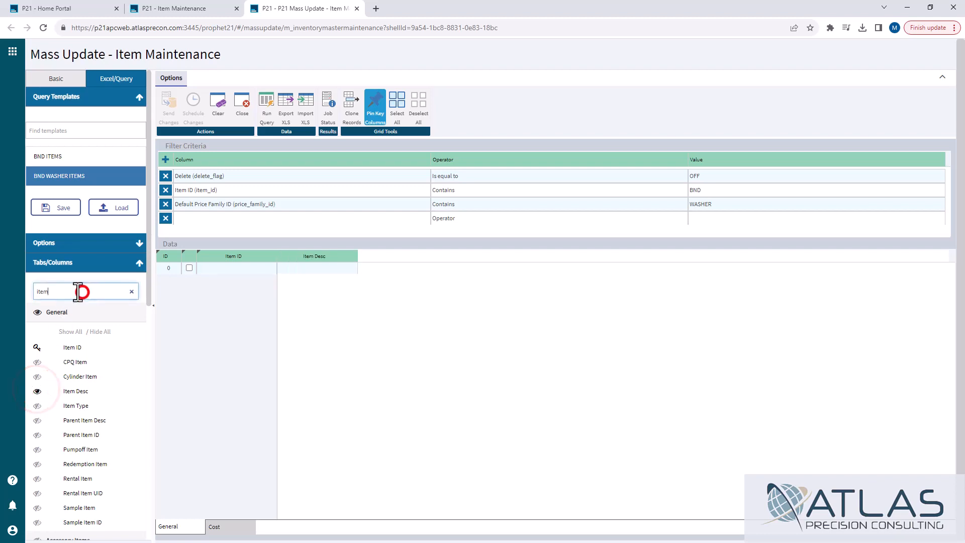
type("price")
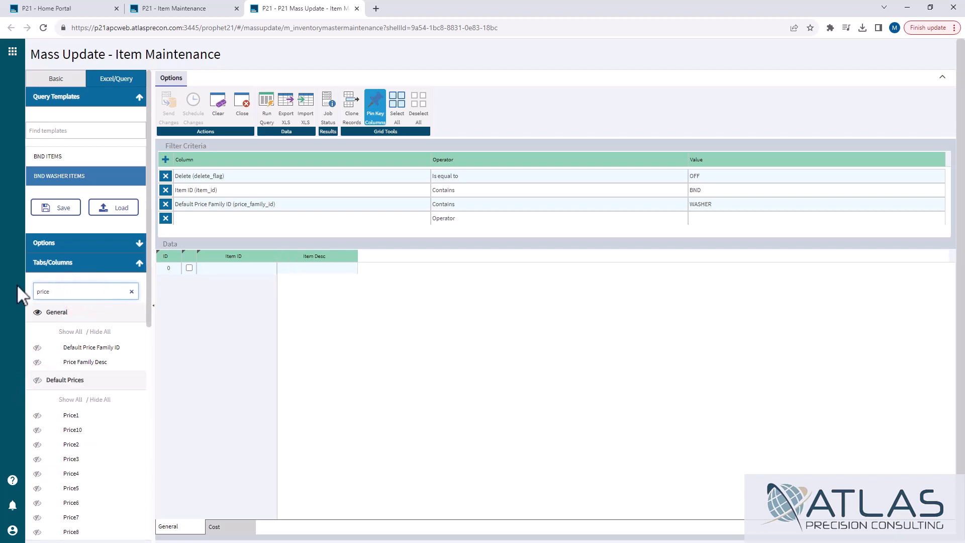
left_click(37, 347)
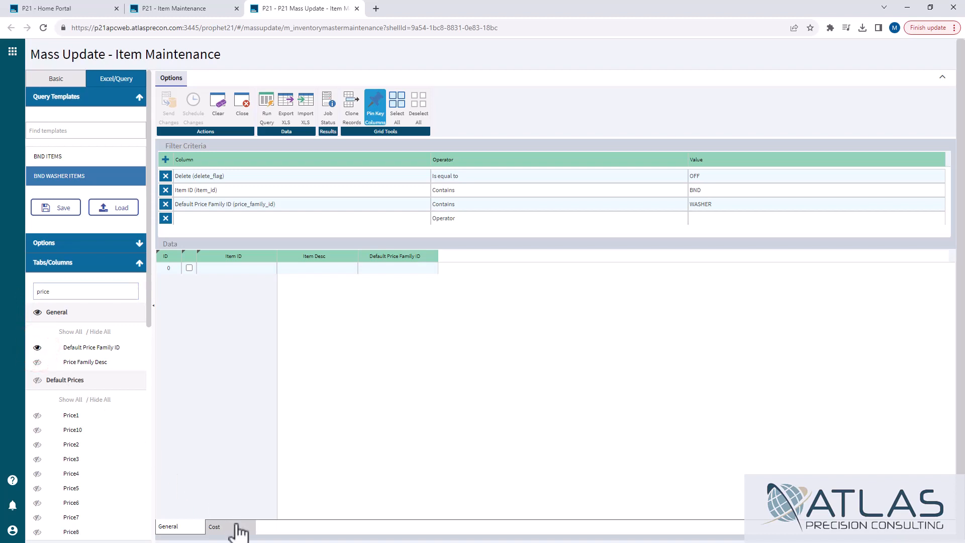
left_click(86, 292)
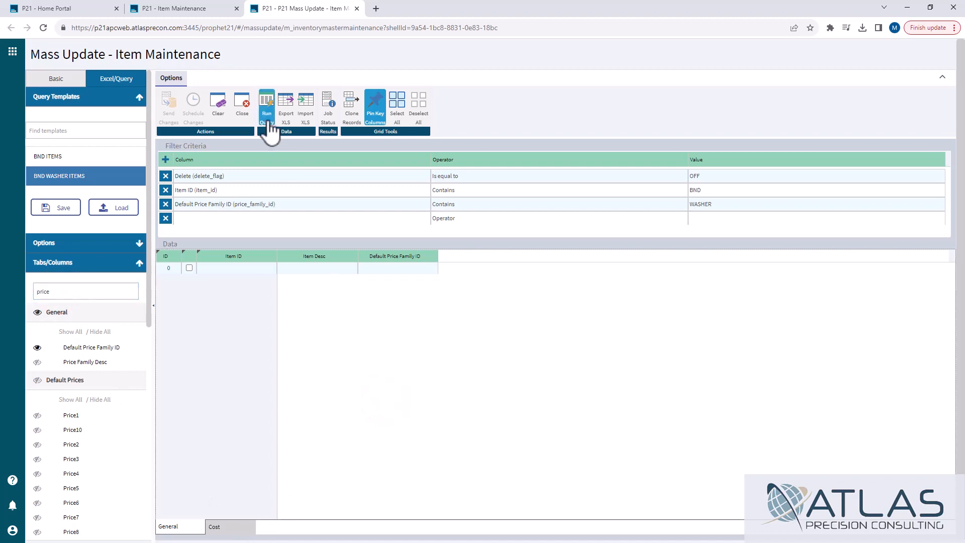
Step: Run the washer query until 342 rows are retrieved
left_click(266, 104)
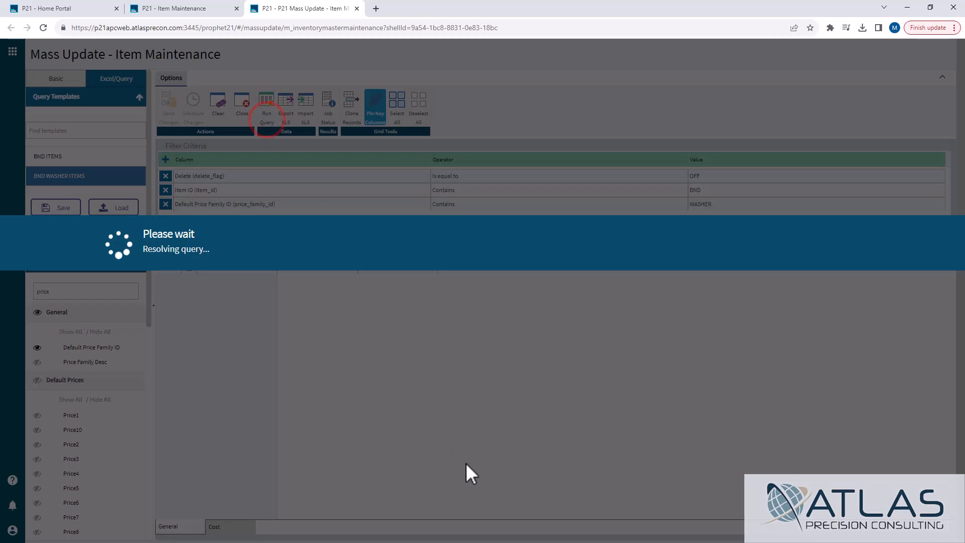
left_click(266, 105)
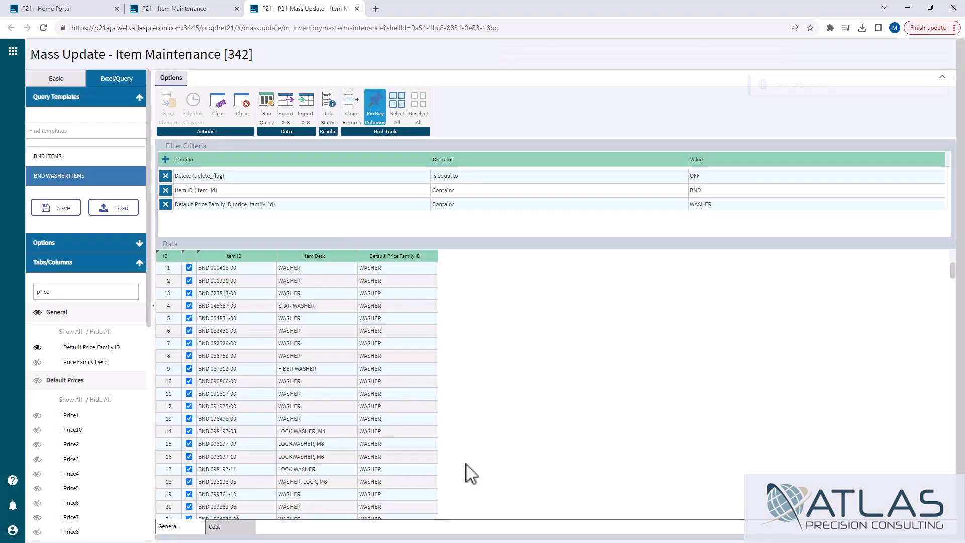
left_click(266, 103)
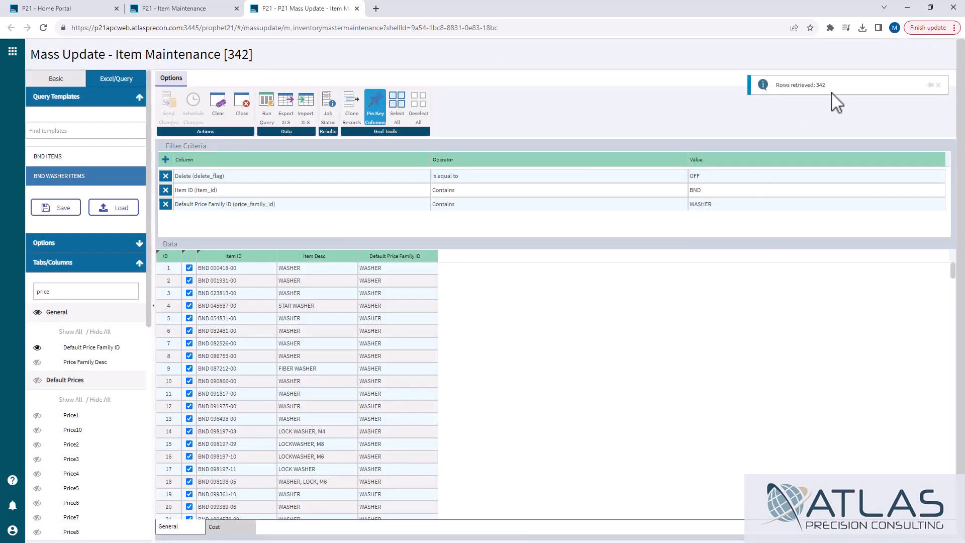
mouse_move(572, 326)
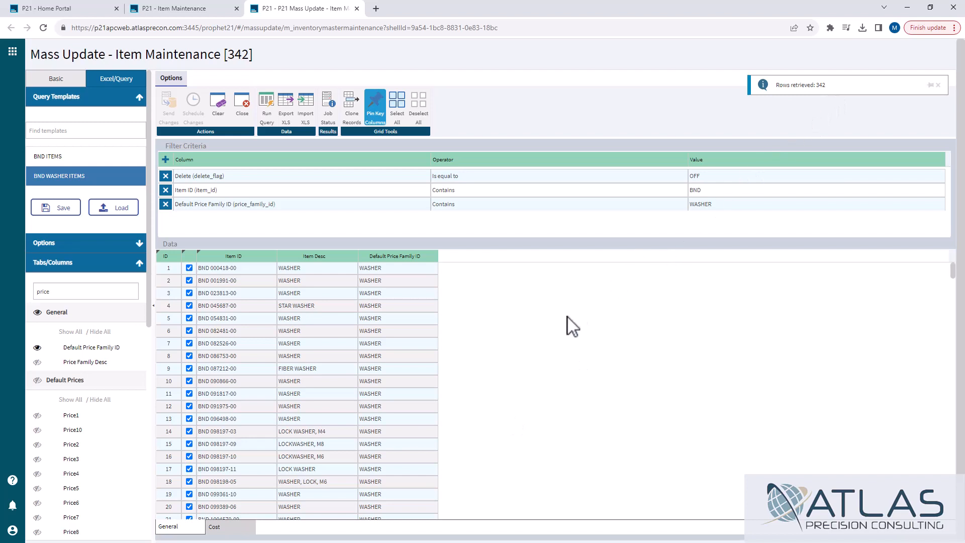
mouse_move(558, 338)
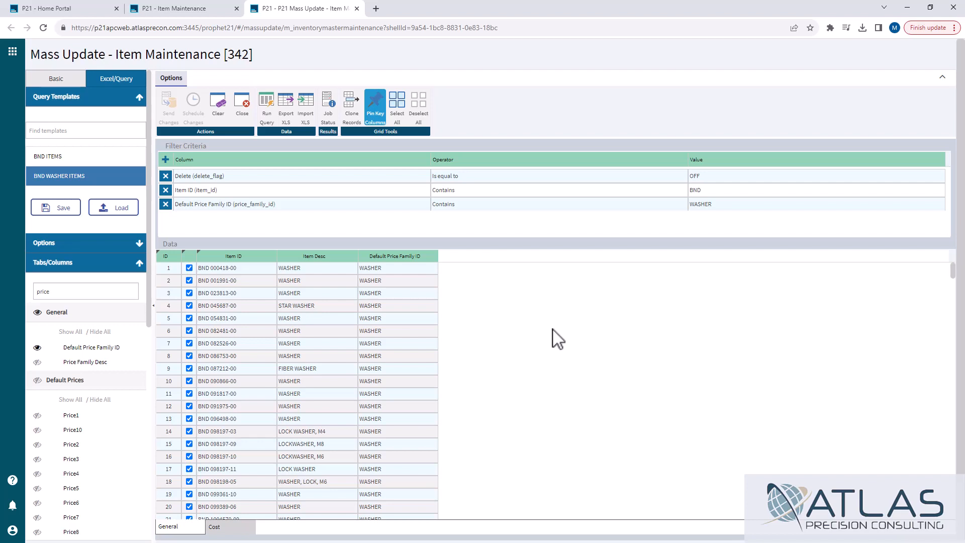
mouse_move(233, 531)
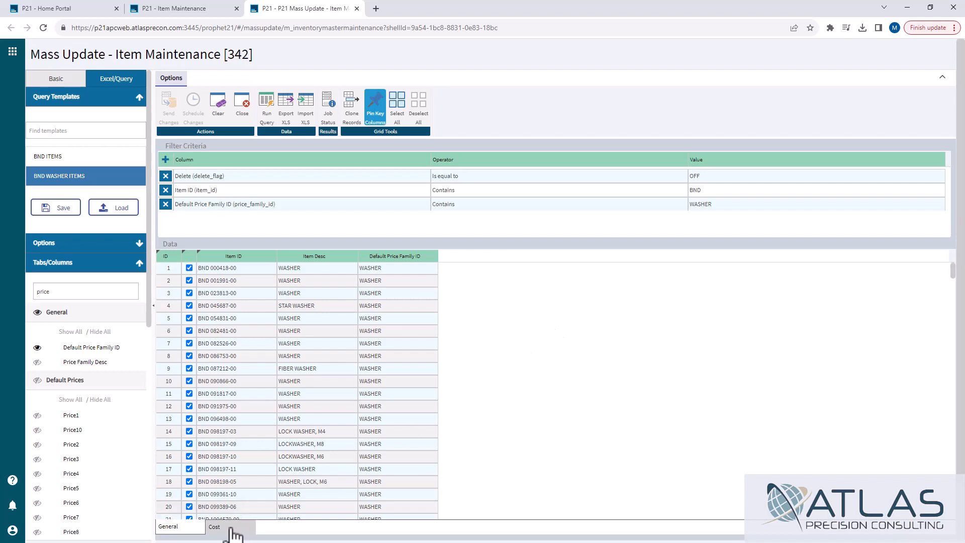
Step: Scroll the Cost tab's Location ID and Standard Cost rows, then return to General
left_click(266, 105)
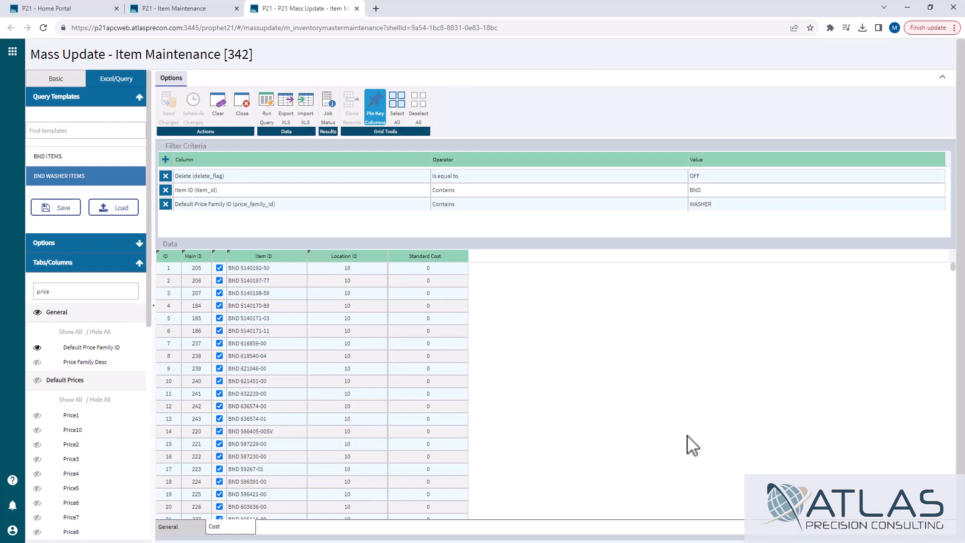
scroll("down", 3)
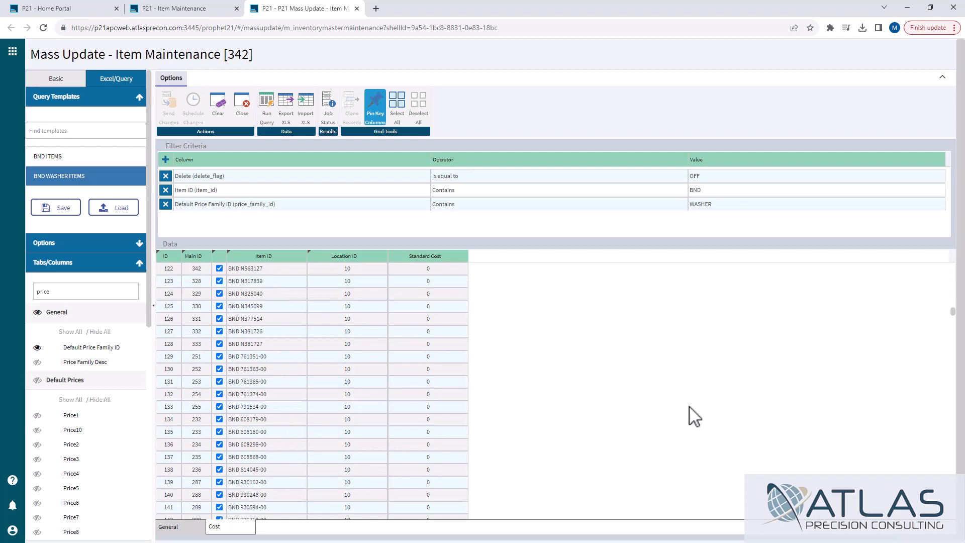
scroll("down", 3)
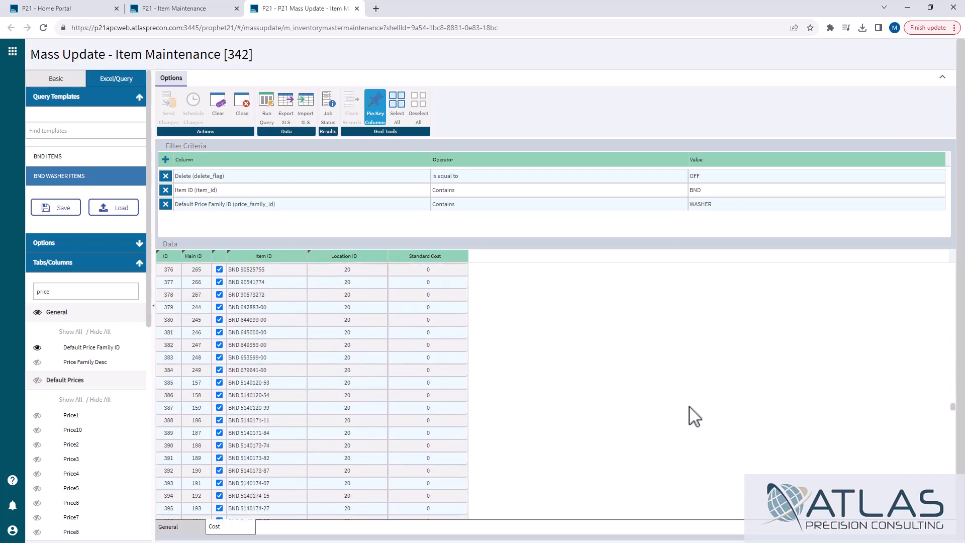
scroll("down", 3)
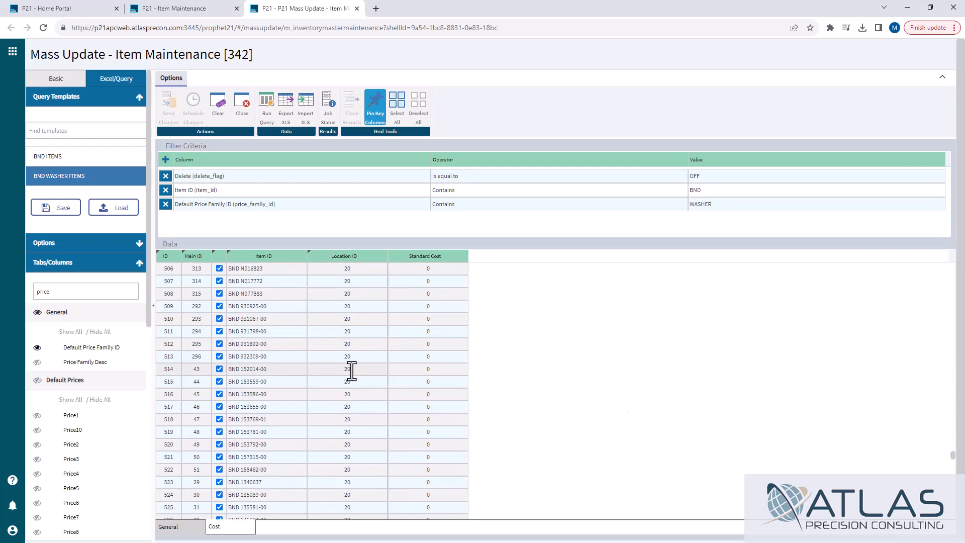
mouse_move(345, 423)
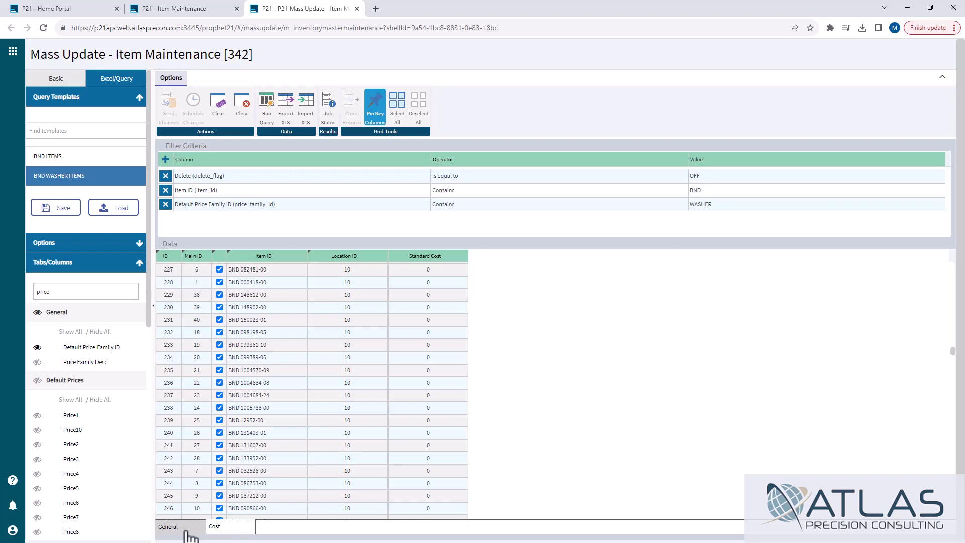
left_click(168, 527)
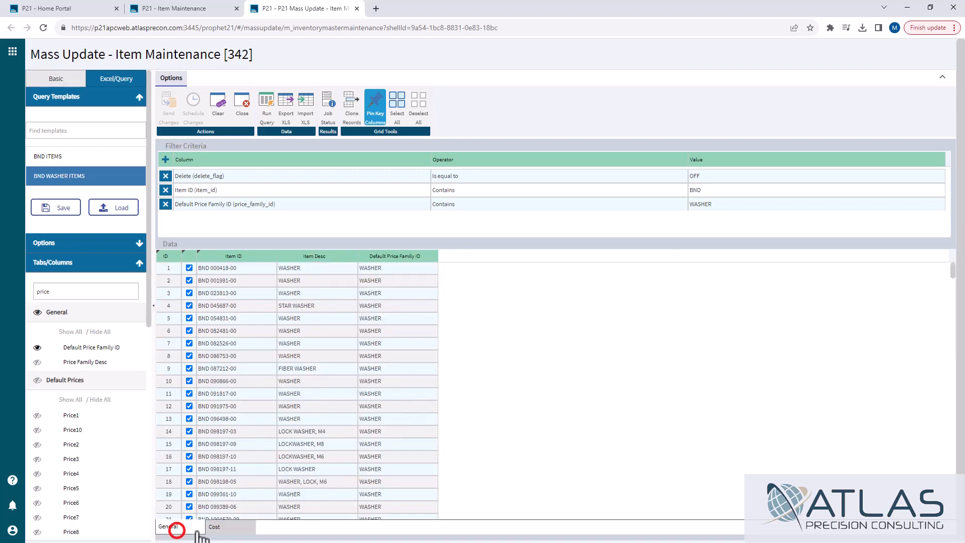
left_click(213, 527)
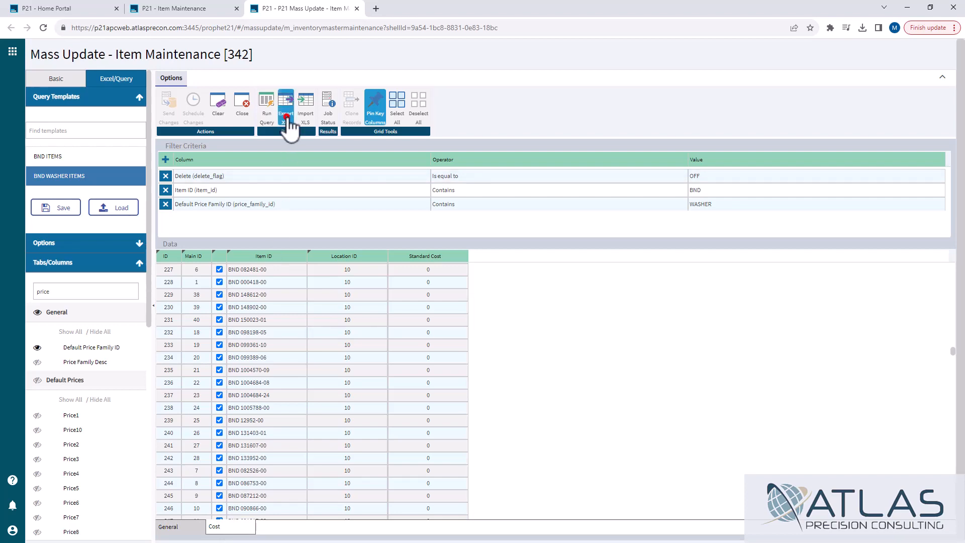
left_click(285, 105)
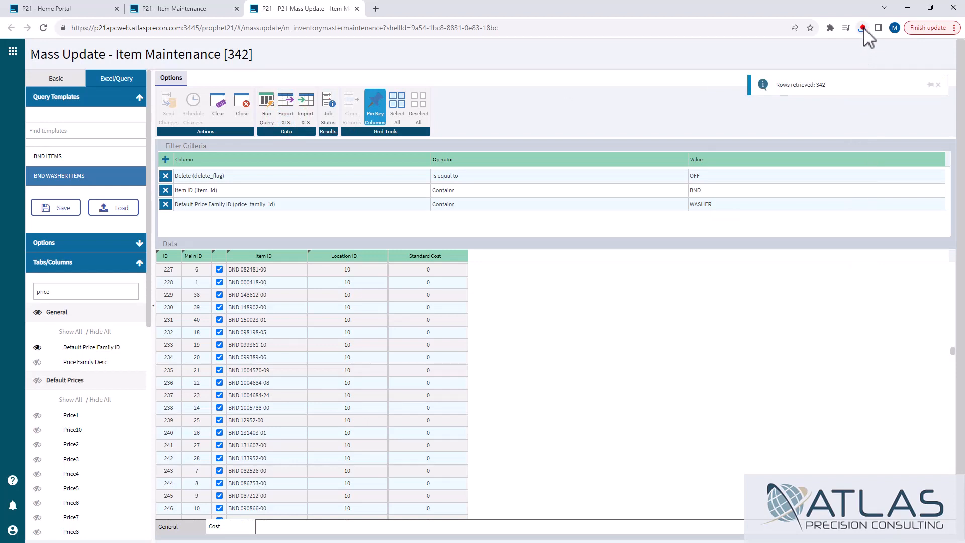
Step: Confirm the Item Maintenance .xlsx file appears in the browser downloads list
left_click(863, 28)
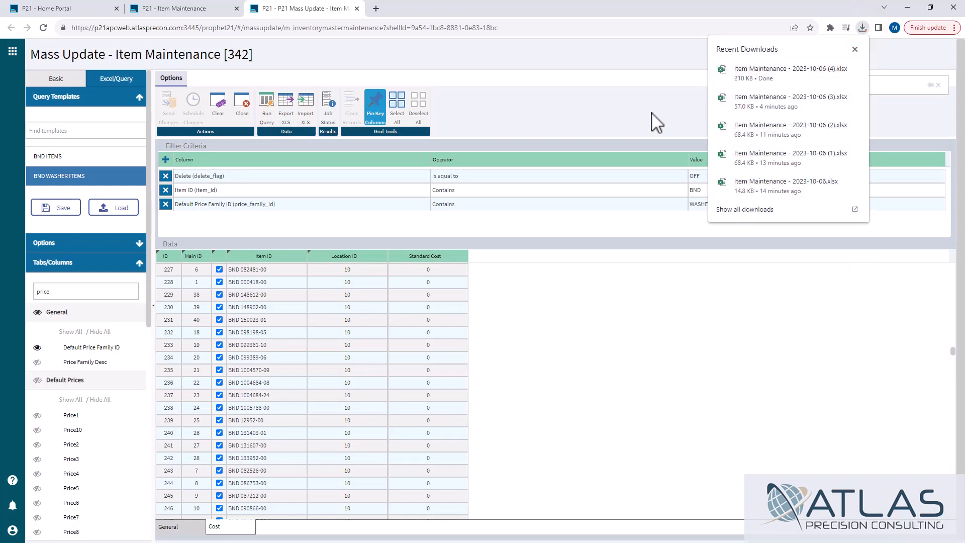
left_click(661, 406)
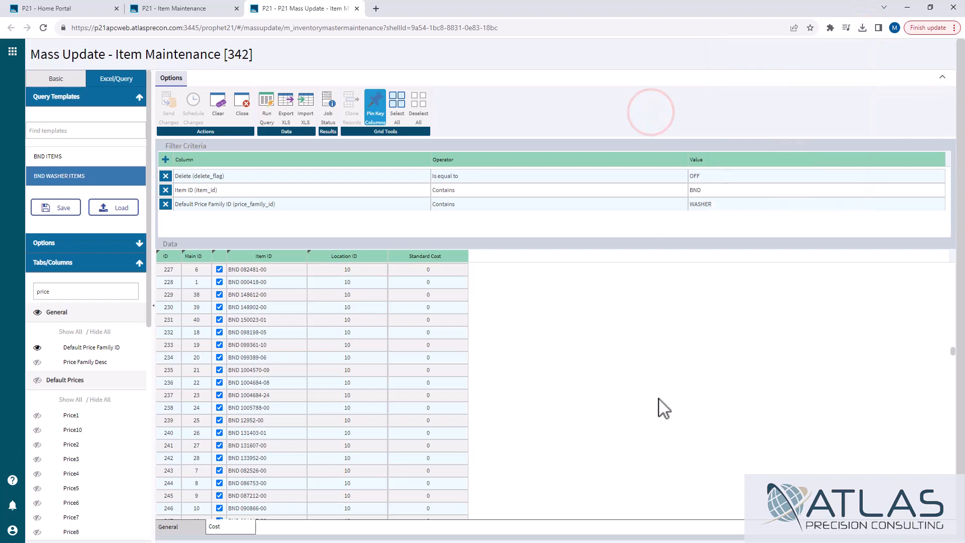